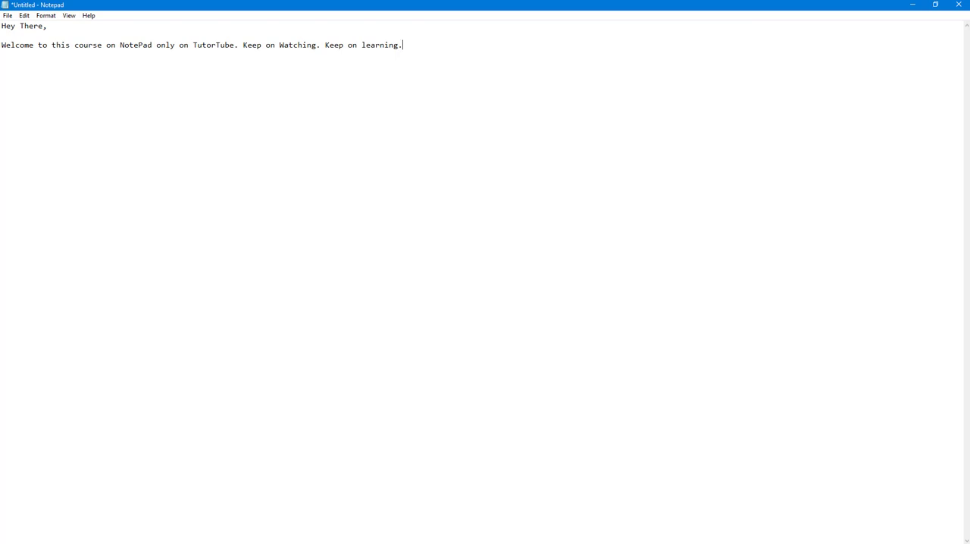
{"action": "mouse_move", "coordinate": [830, 267]}
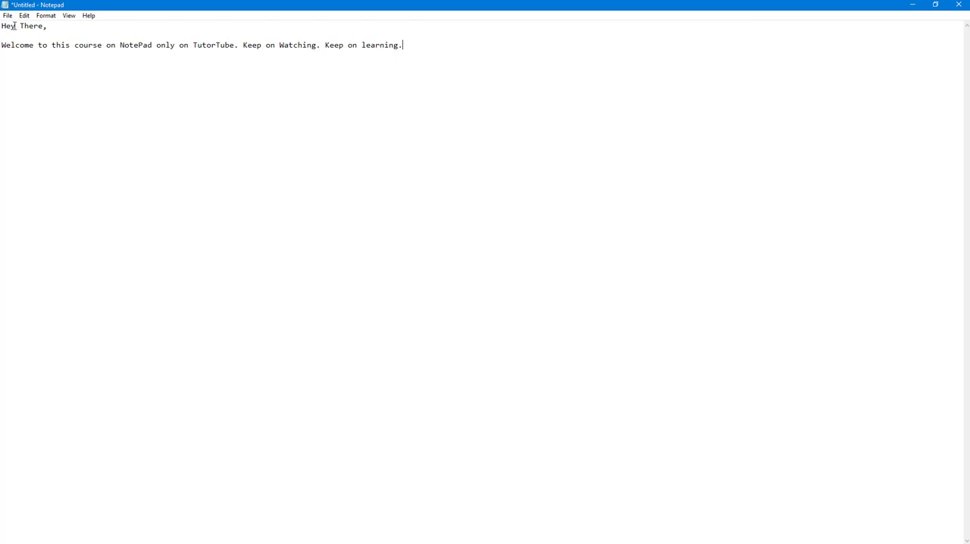
Save the welcome note to the Desktop as TutorTube.txt, then maximize Notepad.
{"action": "left_click", "coordinate": [9, 15]}
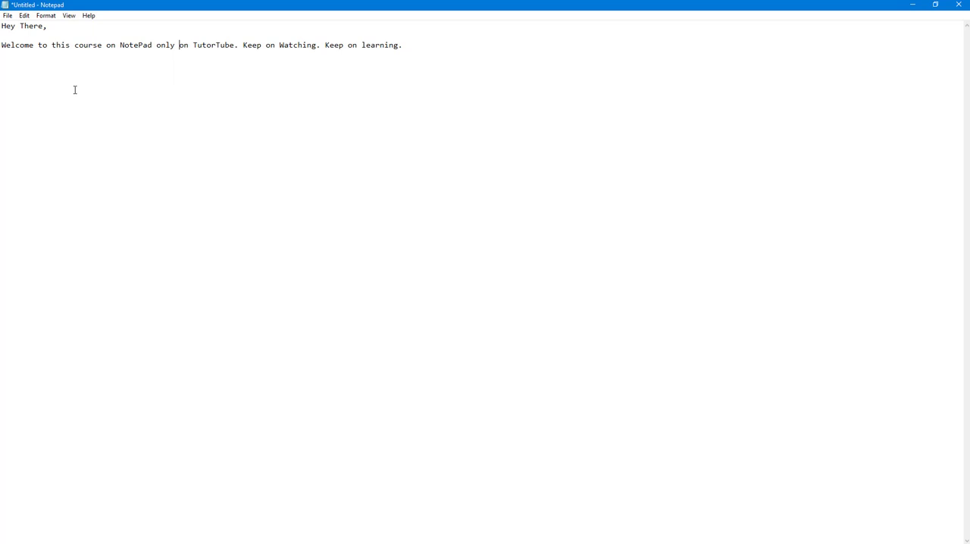
{"action": "mouse_move", "coordinate": [24, 36]}
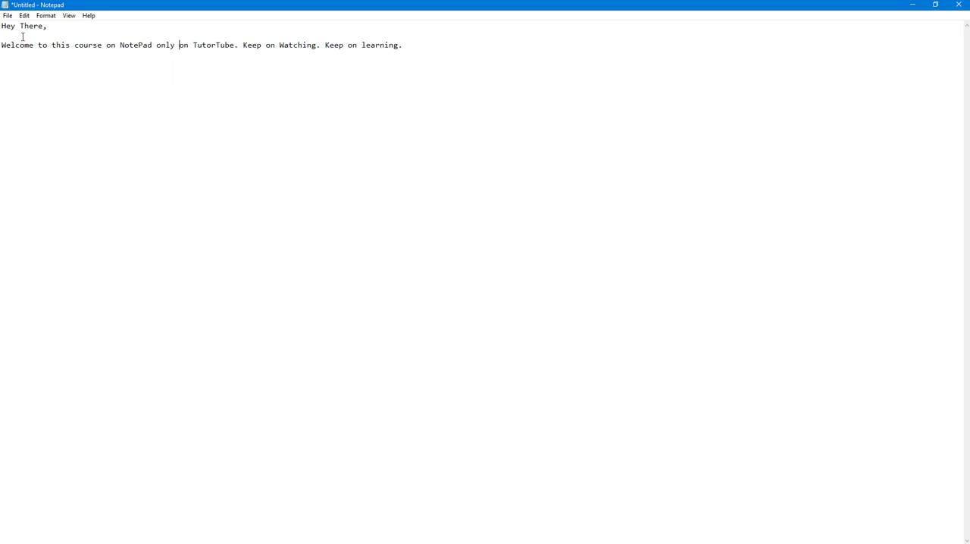
{"action": "left_click", "coordinate": [10, 15]}
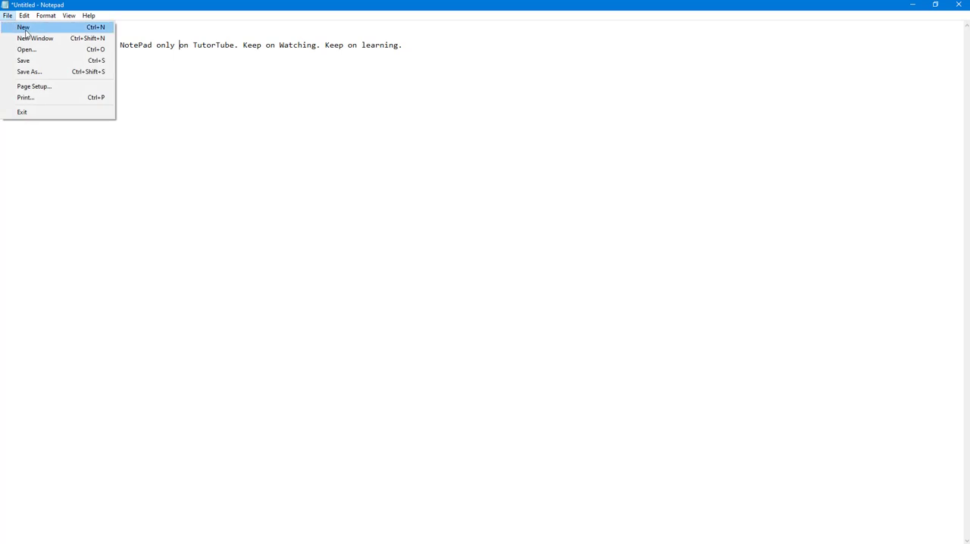
{"action": "left_click", "coordinate": [27, 72]}
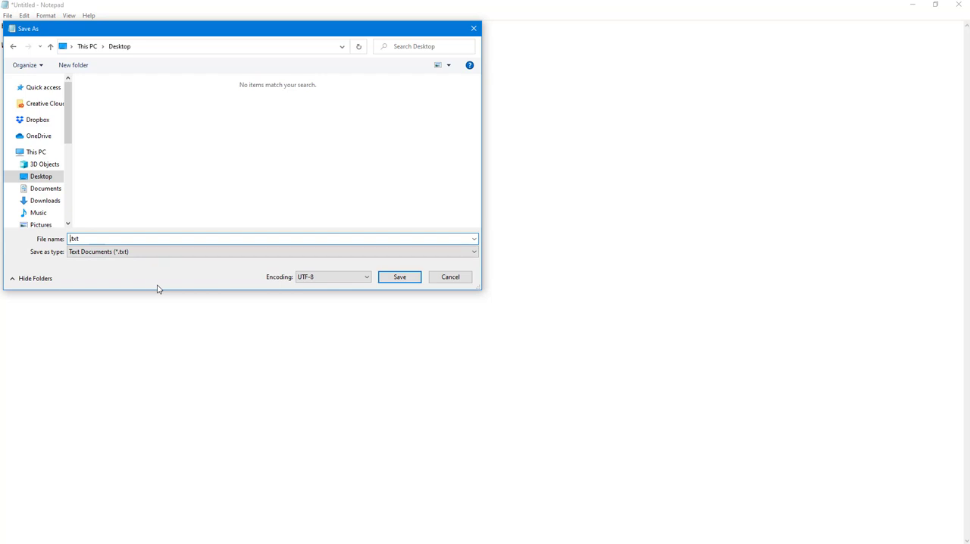
{"action": "type", "text": "TutorTube"}
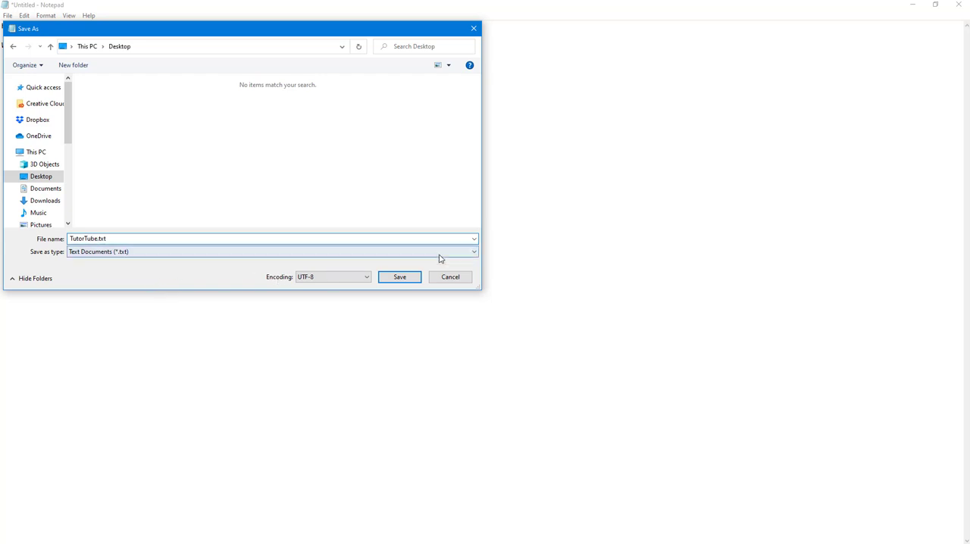
{"action": "left_click", "coordinate": [398, 276]}
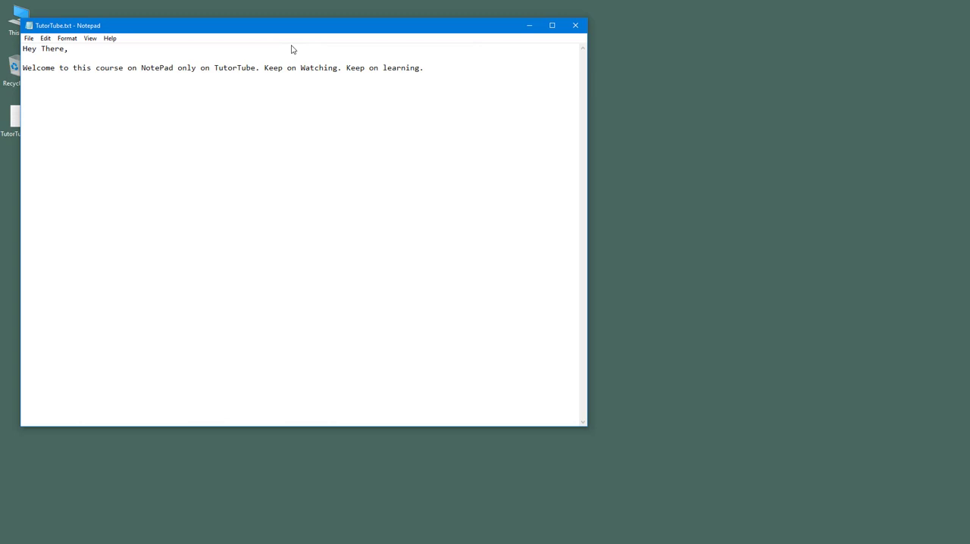
{"action": "left_click", "coordinate": [551, 25]}
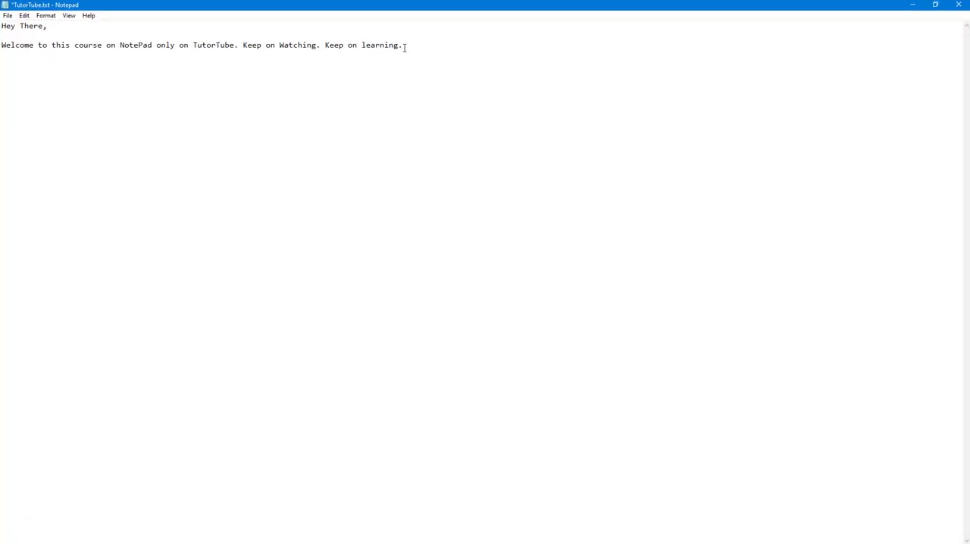
Append the sentence 'Show your Creativity.' to the end of the welcome line.
{"action": "type", "text": "Show your"}
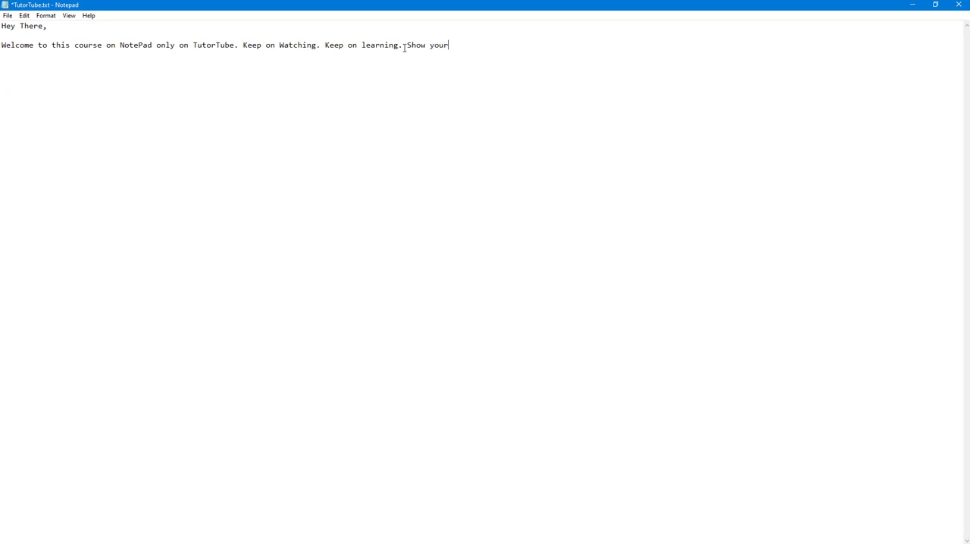
{"action": "type", "text": "Creativi"}
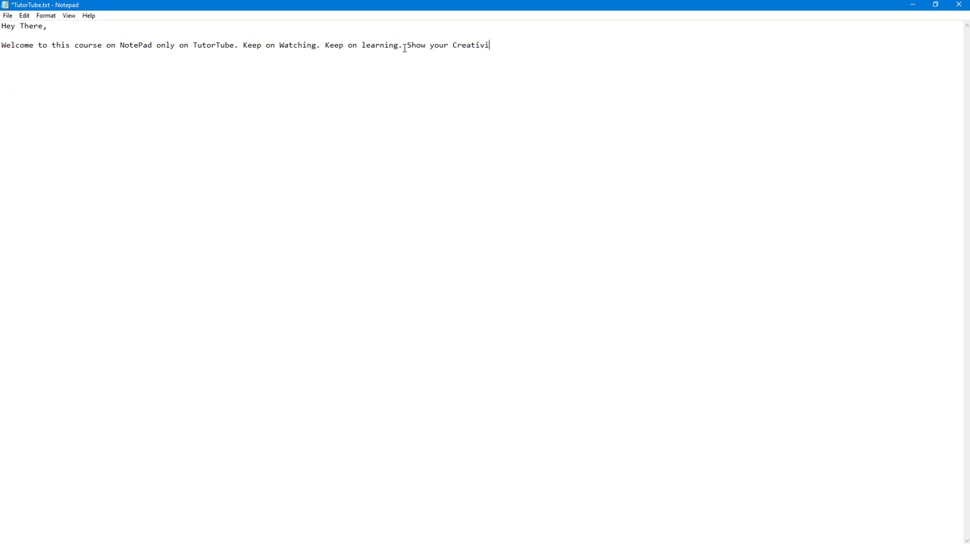
{"action": "type", "text": "ty."}
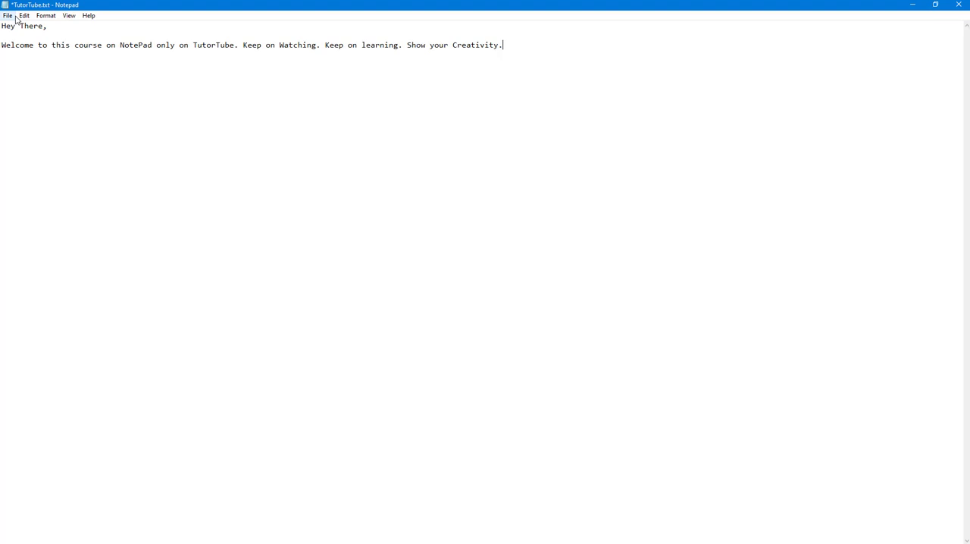
Save TutorTube.txt with the added sentence and restore the window to its smaller size.
{"action": "left_click", "coordinate": [9, 15]}
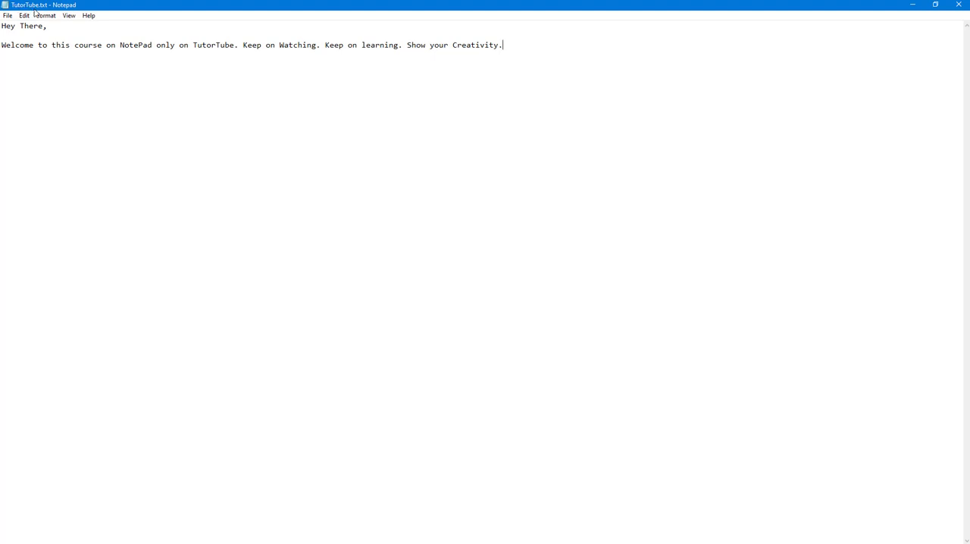
{"action": "left_click", "coordinate": [936, 5]}
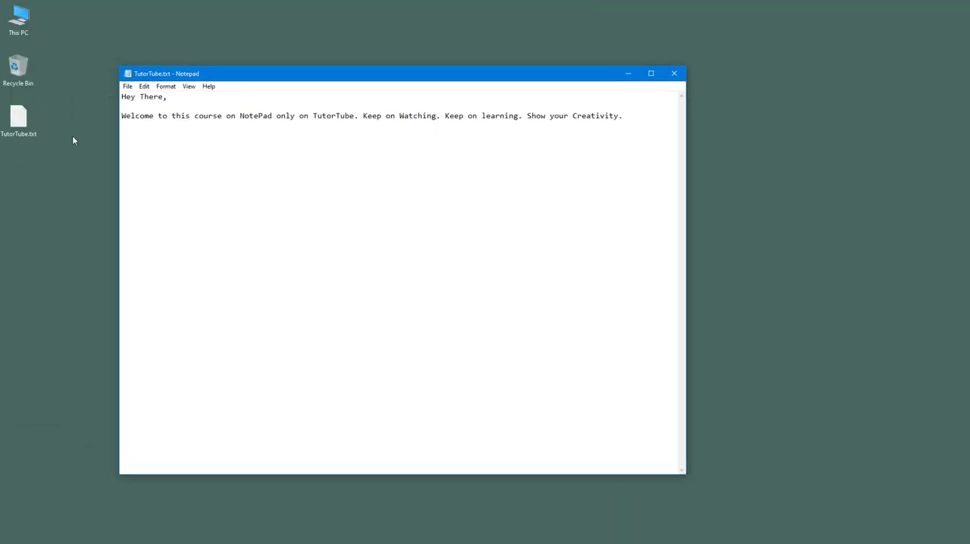
{"action": "left_click", "coordinate": [651, 72]}
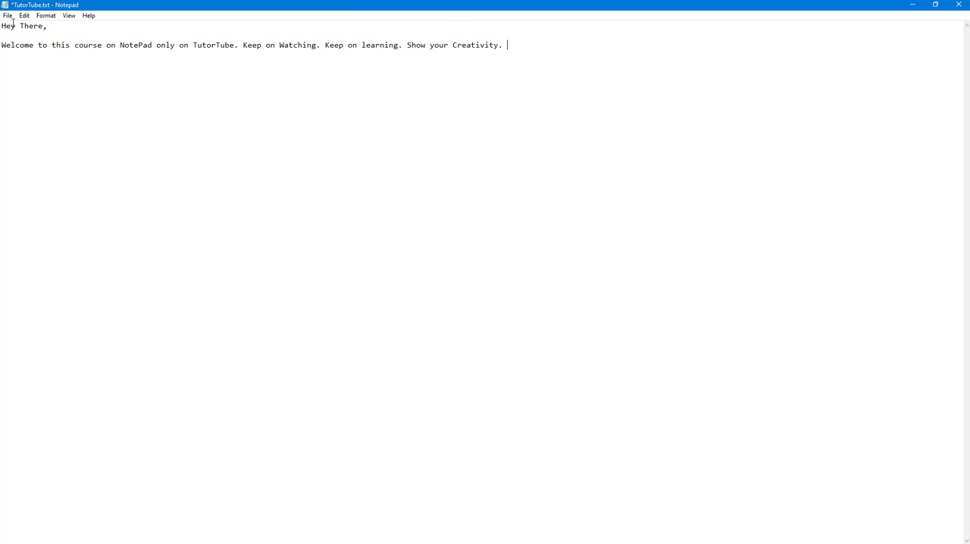
Save the latest edit to TutorTube.txt so no unsaved changes remain.
{"action": "left_click", "coordinate": [8, 15]}
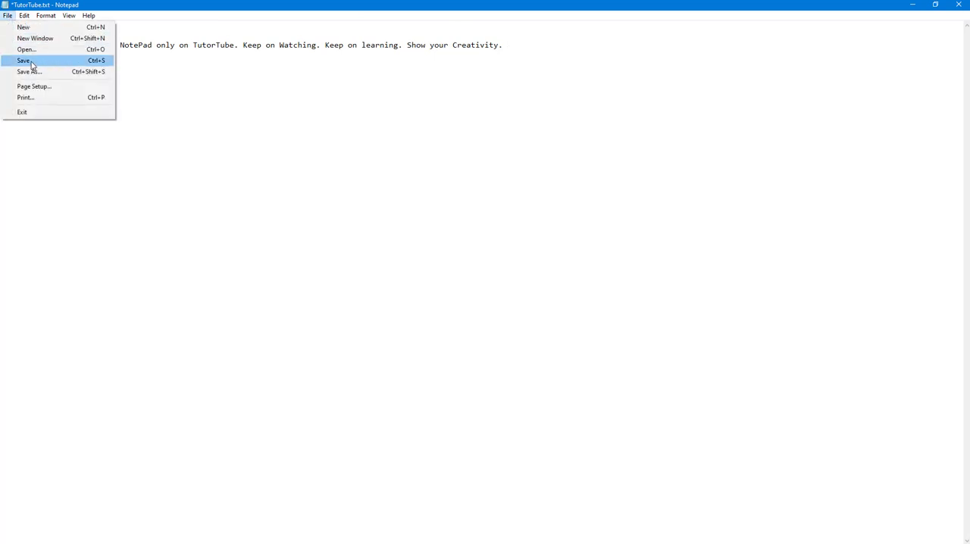
{"action": "left_click", "coordinate": [27, 60]}
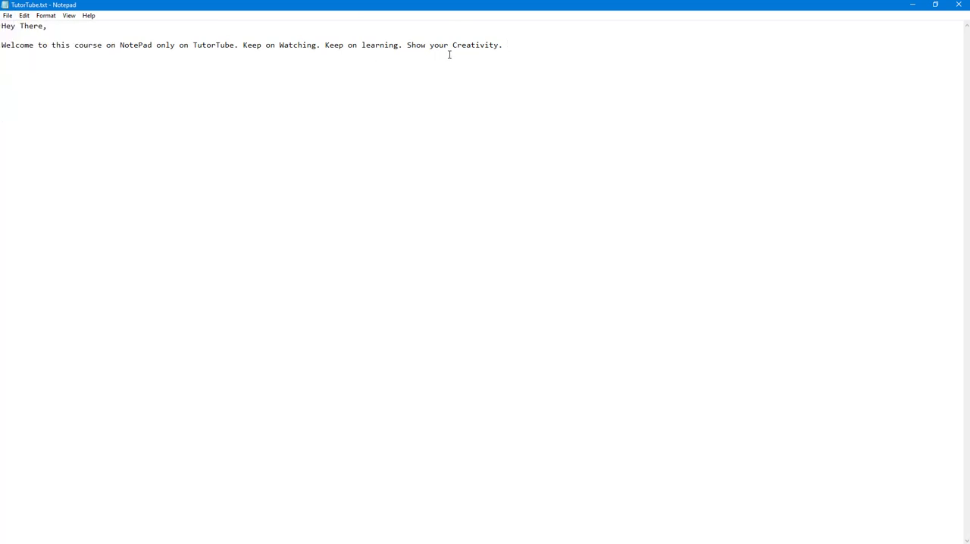